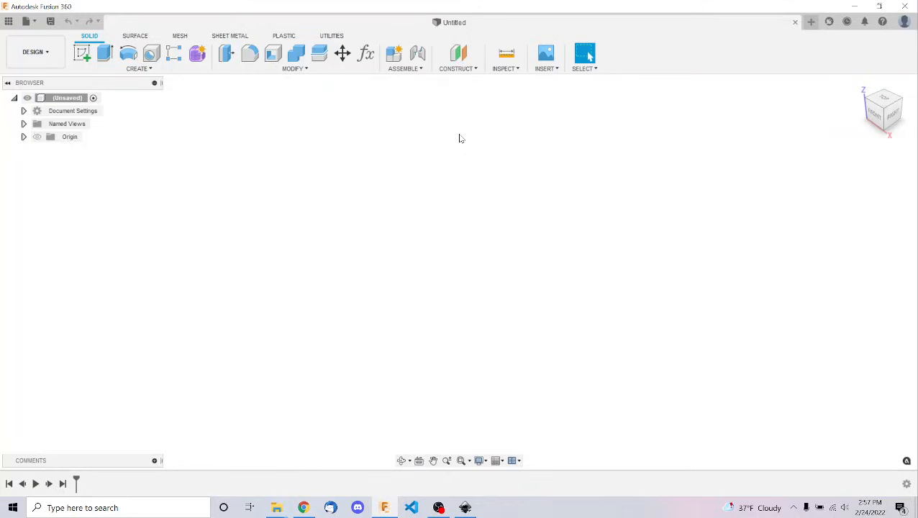
pyautogui.moveTo(300, 506)
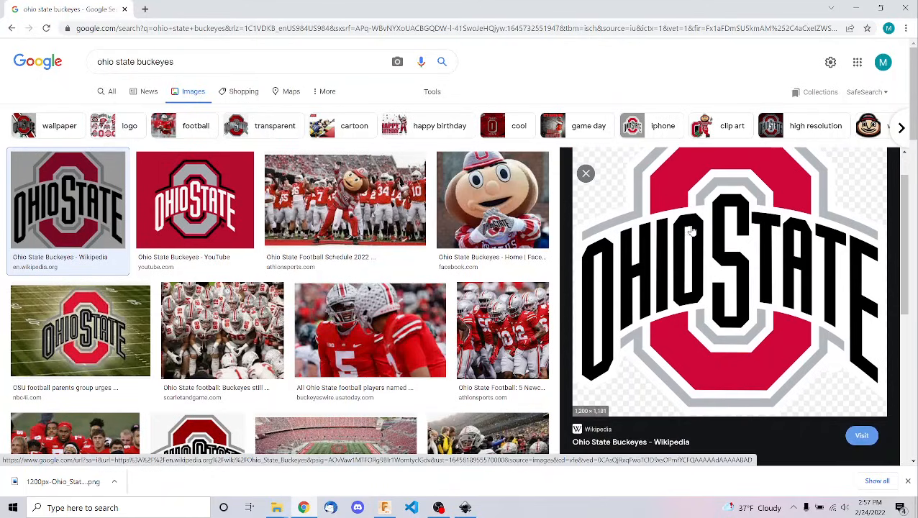
pyautogui.moveTo(682, 292)
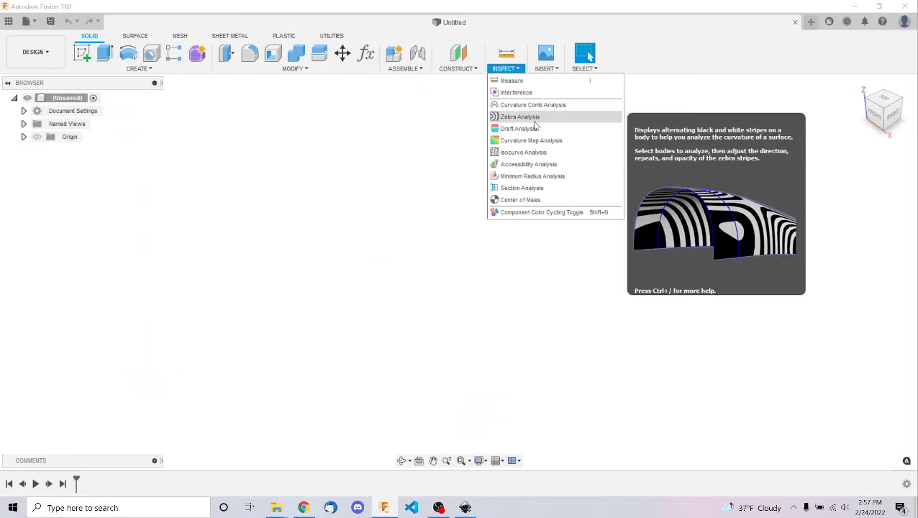
# - Start Insert SVG from my computer and browse into the Downloads folder
pyautogui.click(544, 53)
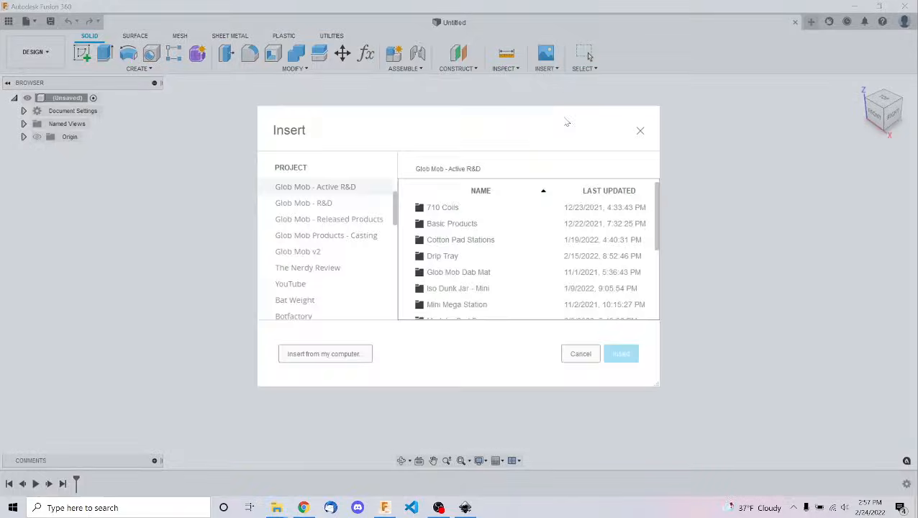
pyautogui.click(325, 354)
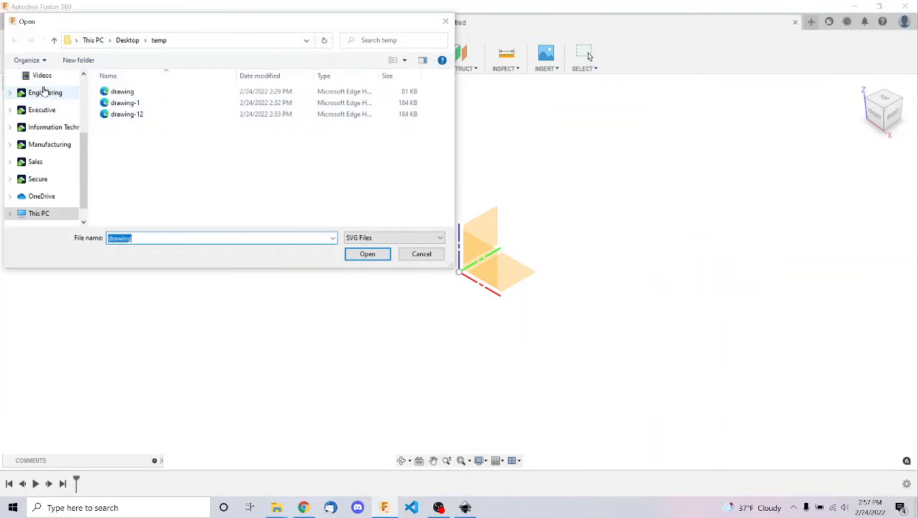
pyautogui.click(49, 109)
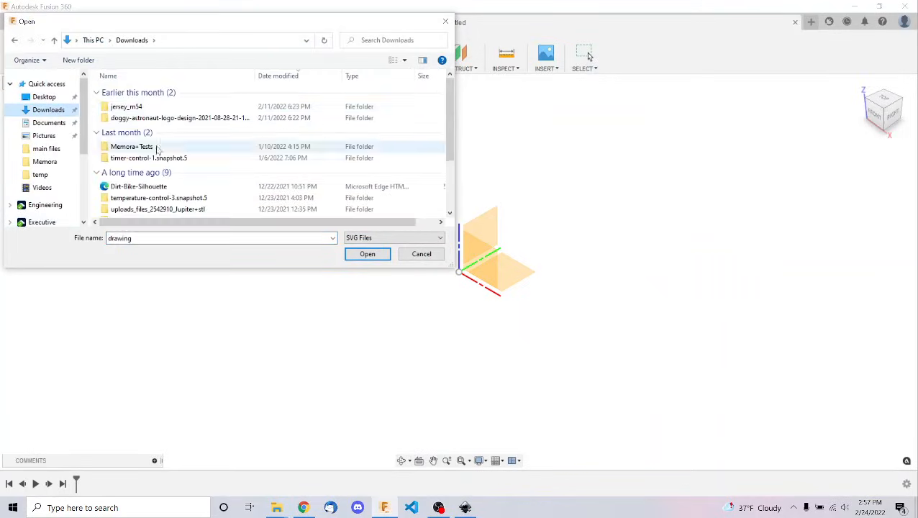
pyautogui.moveTo(180, 176)
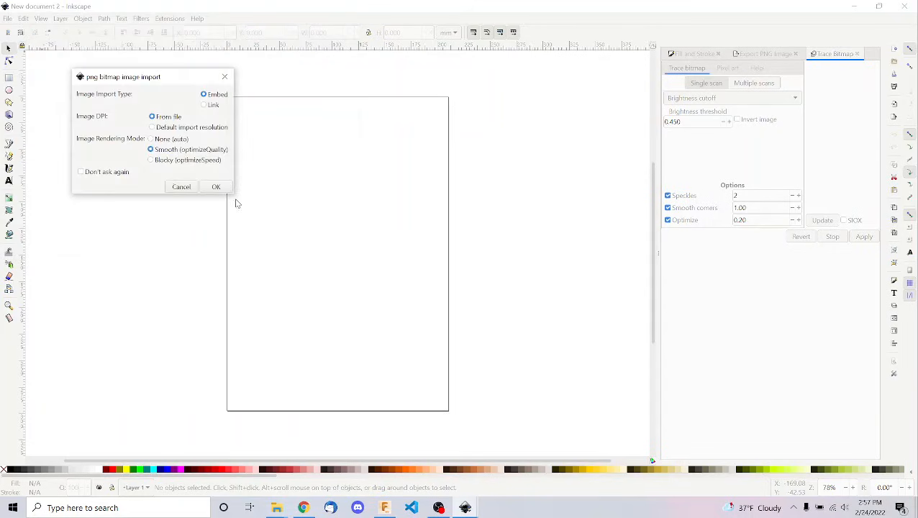
# - Import the downloaded Ohio State logo PNG as an embedded image into a new document
pyautogui.click(216, 187)
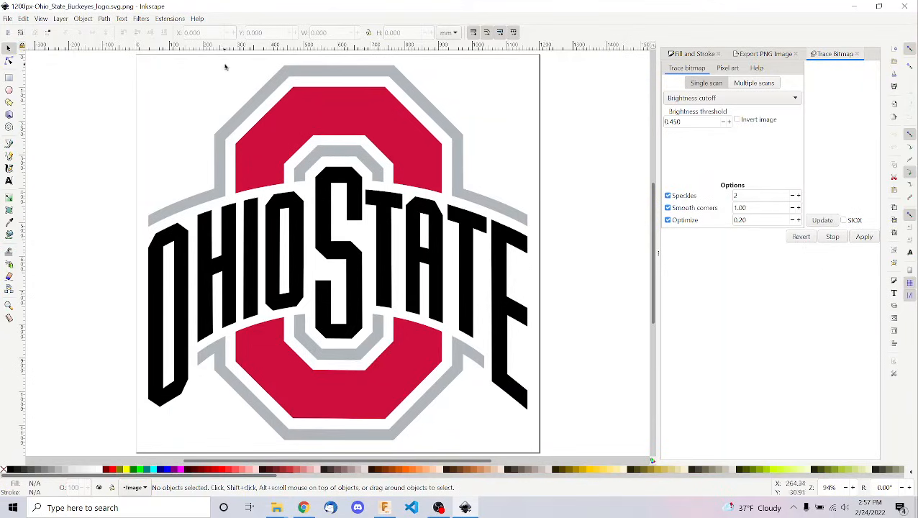
pyautogui.click(105, 17)
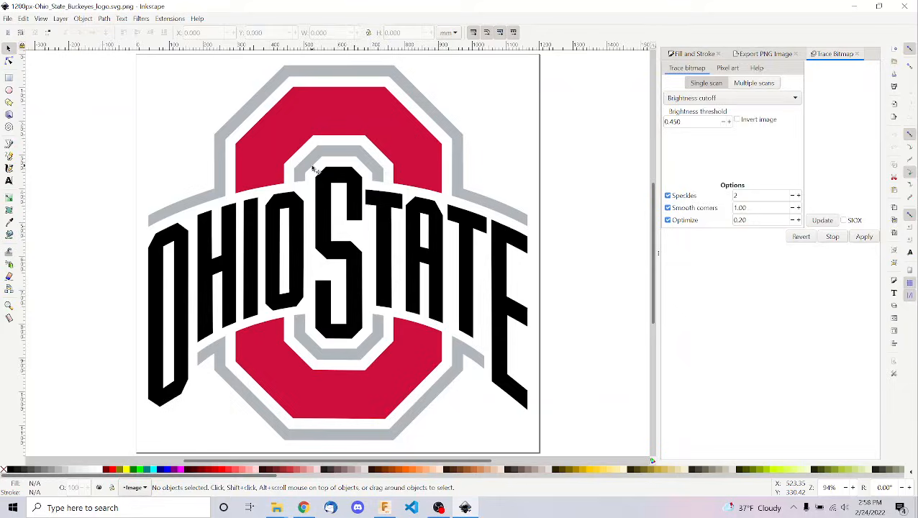
# - Select the logo image and update the Trace Bitmap preview at brightness threshold 0.950
pyautogui.click(338, 251)
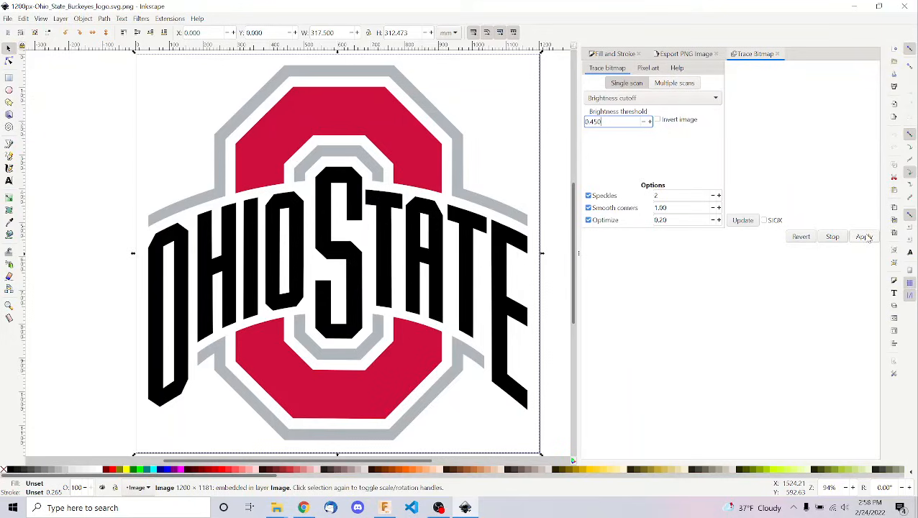
pyautogui.click(863, 236)
pyautogui.write('0.99')
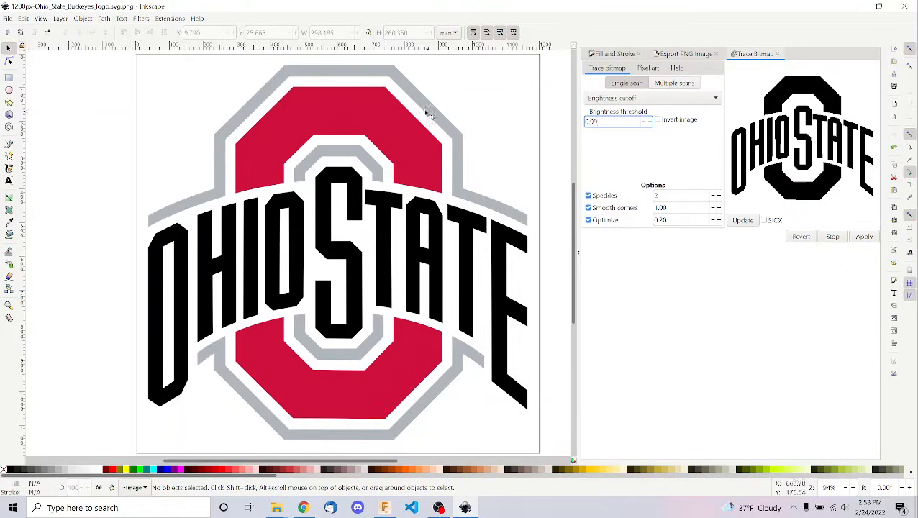
pyautogui.moveTo(213, 143)
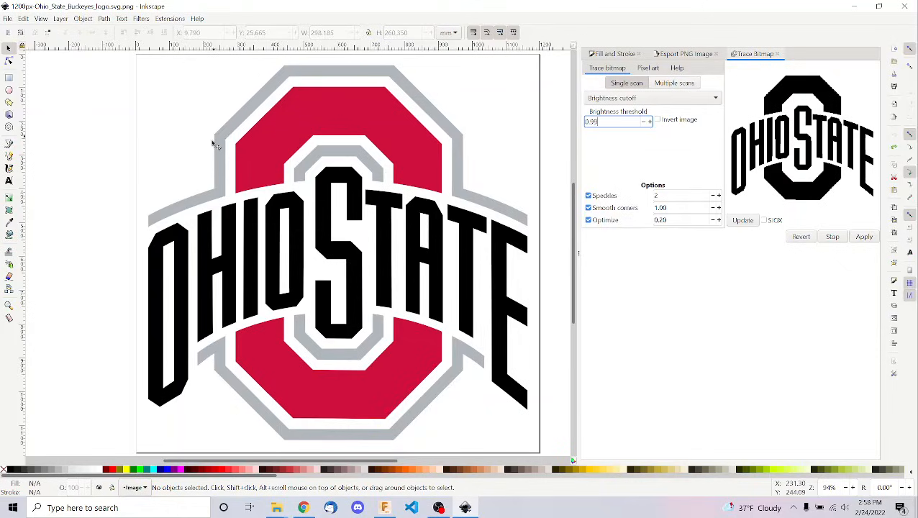
pyautogui.moveTo(756, 110)
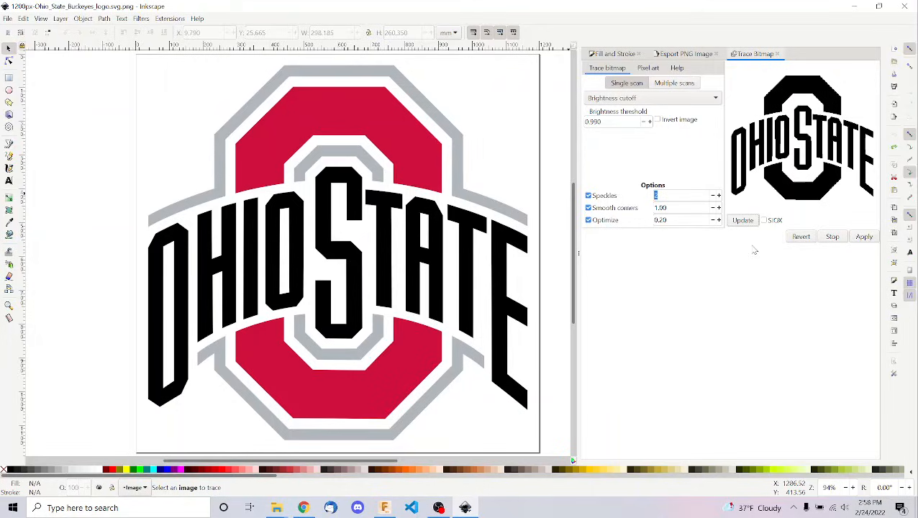
pyautogui.moveTo(549, 271)
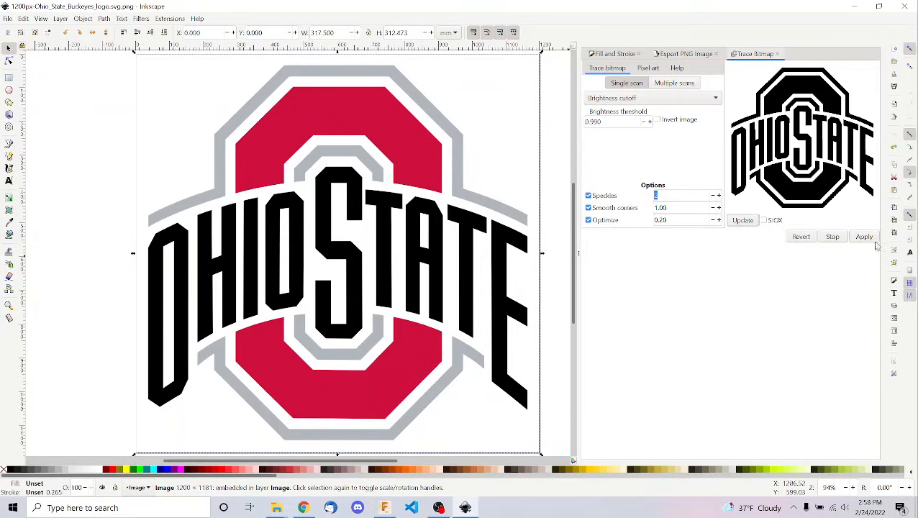
# - Apply the trace, move the vector path off the original picture and recenter it on the page
pyautogui.click(863, 236)
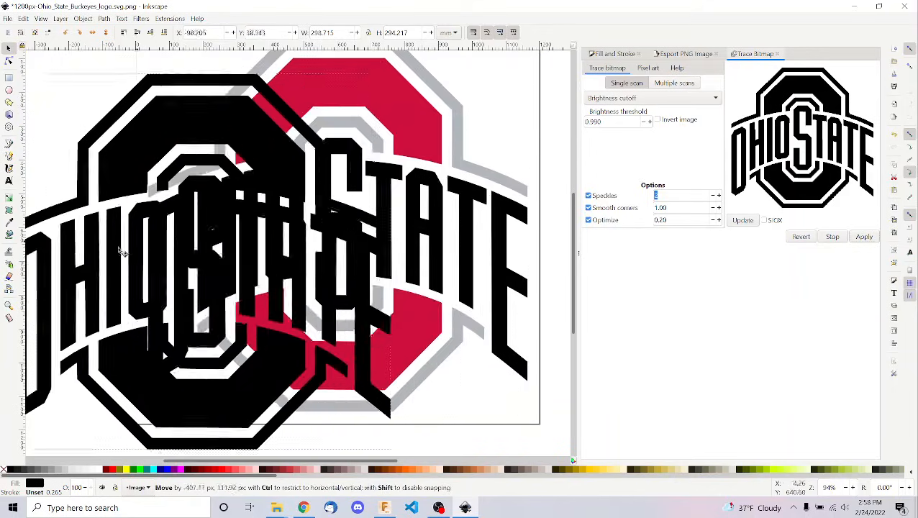
pyautogui.moveTo(122, 251); pyautogui.dragTo(273, 219)
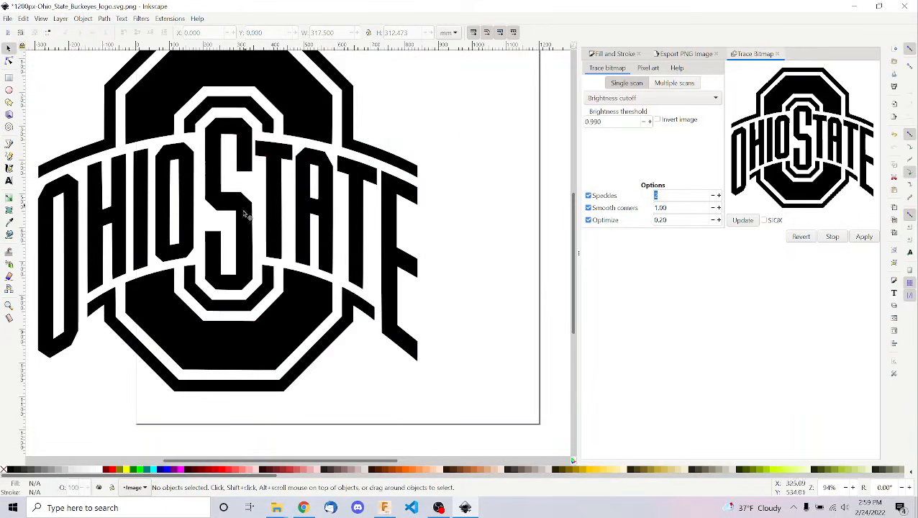
pyautogui.moveTo(245, 216); pyautogui.dragTo(359, 242)
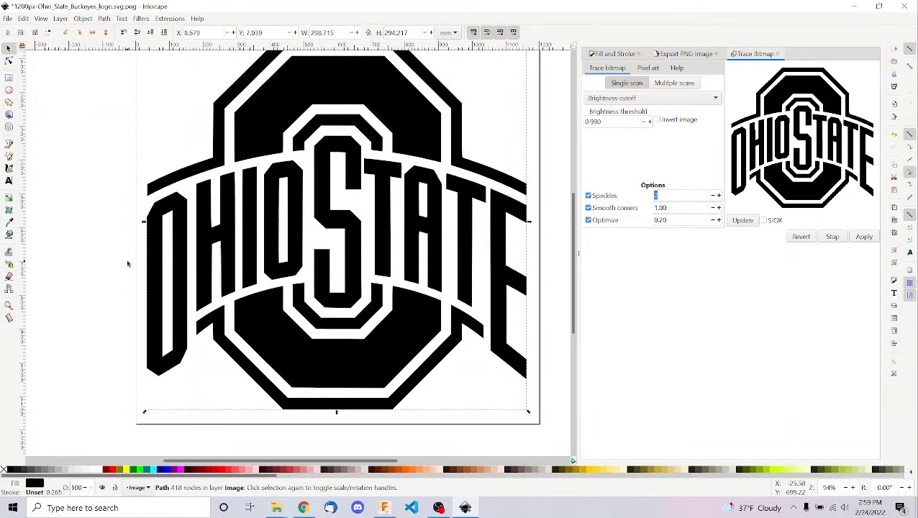
pyautogui.click(9, 18)
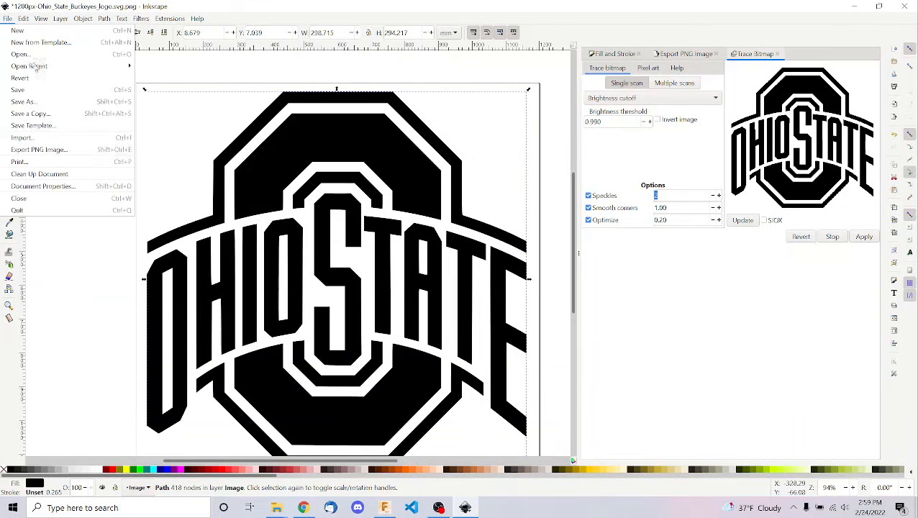
# - Save the traced drawing as 'ohio state logo' Inkscape SVG in Downloads
pyautogui.click(17, 89)
pyautogui.write('ohio-state-logo')
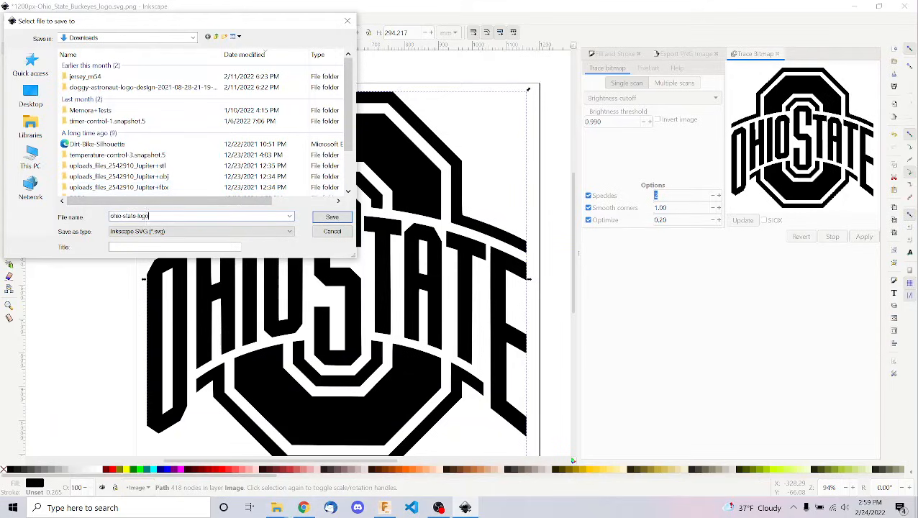
pyautogui.click(331, 215)
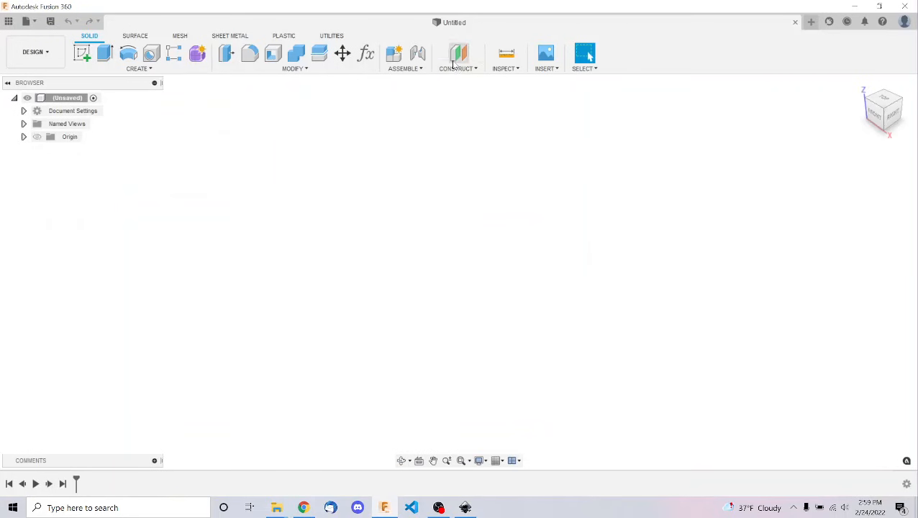
# - Insert the ohio-state-logo SVG from Downloads into a new sketch
pyautogui.click(545, 58)
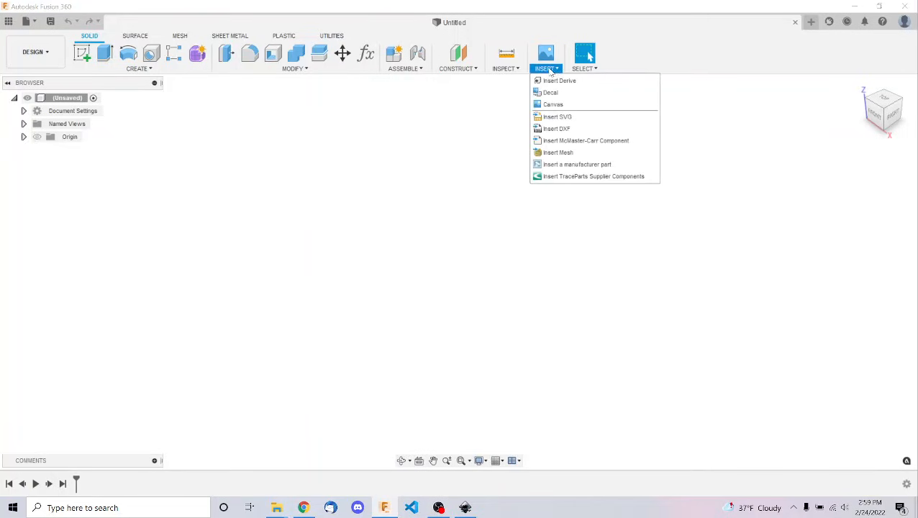
pyautogui.moveTo(558, 117)
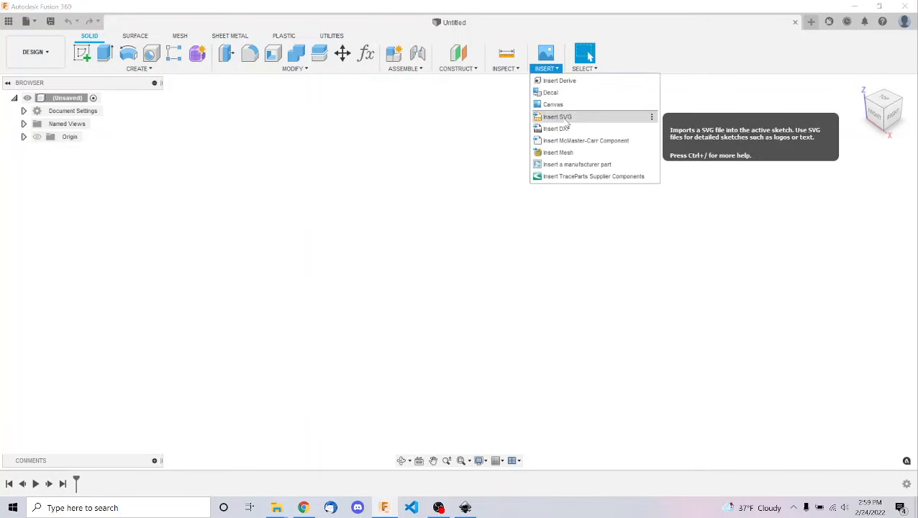
pyautogui.click(557, 117)
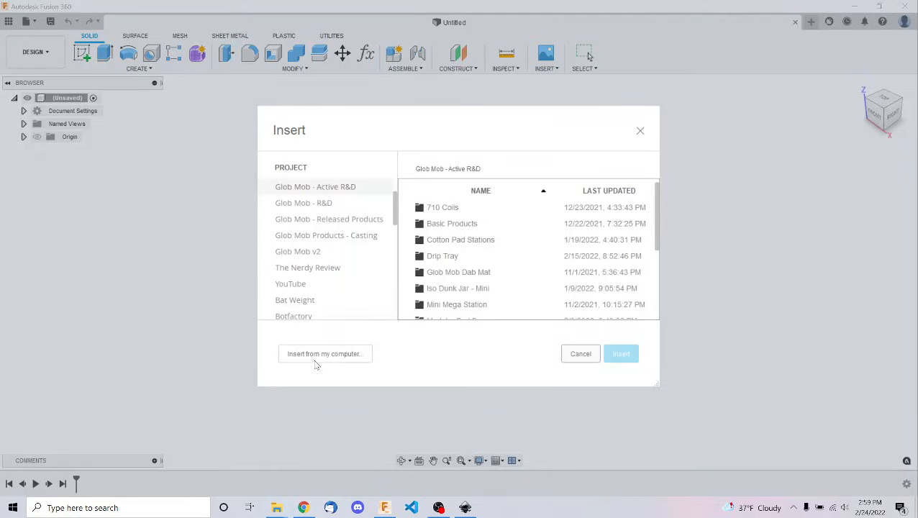
pyautogui.click(325, 354)
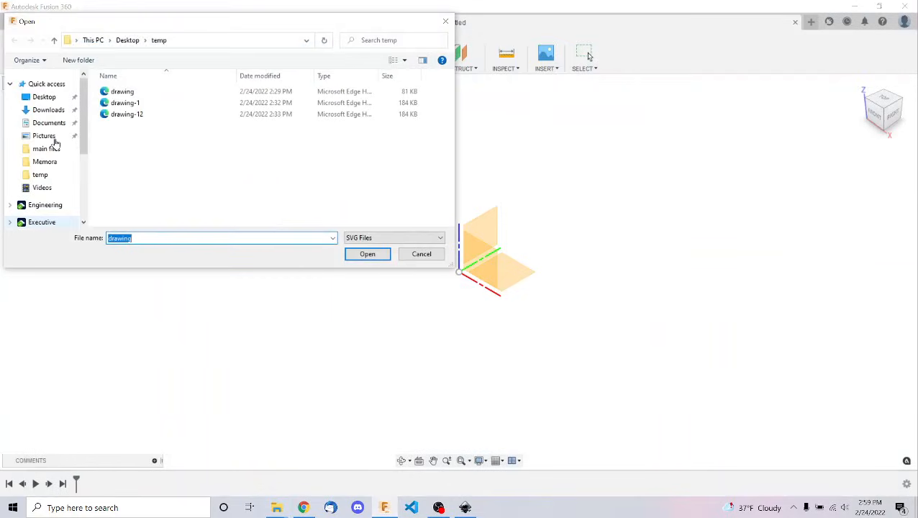
pyautogui.click(45, 109)
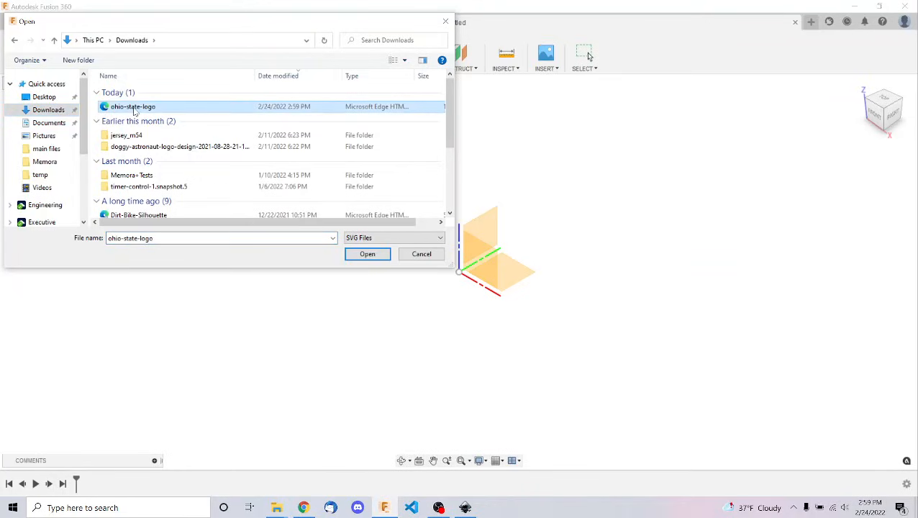
pyautogui.moveTo(368, 256)
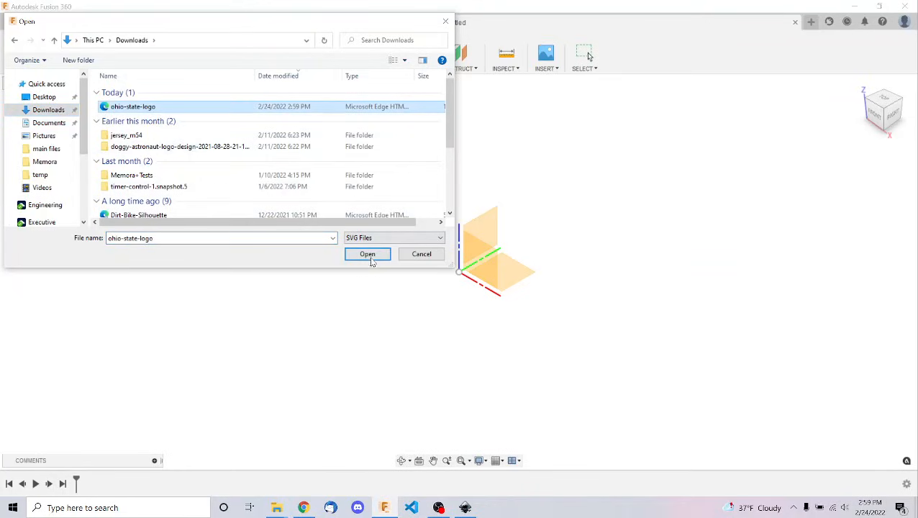
pyautogui.click(366, 253)
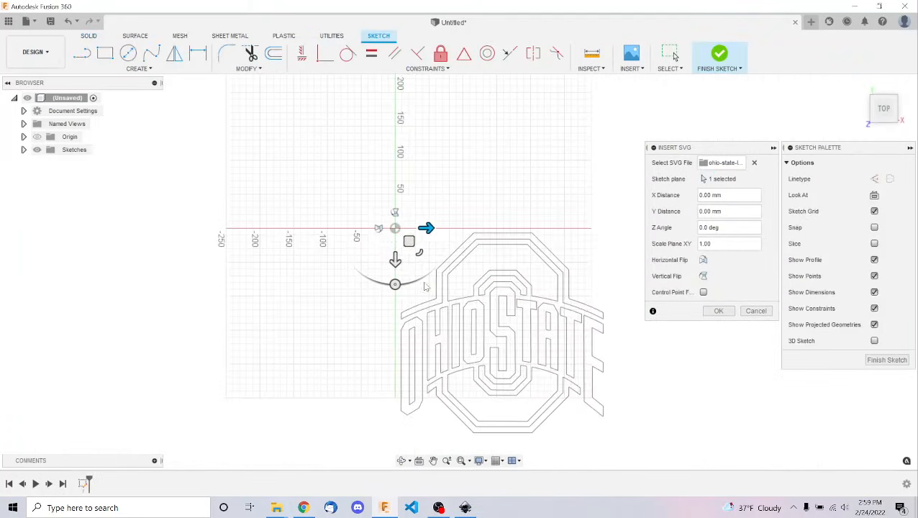
# - Center the logo on the sketch origin with the move manipulator and confirm the insert
pyautogui.moveTo(409, 241); pyautogui.dragTo(302, 141)
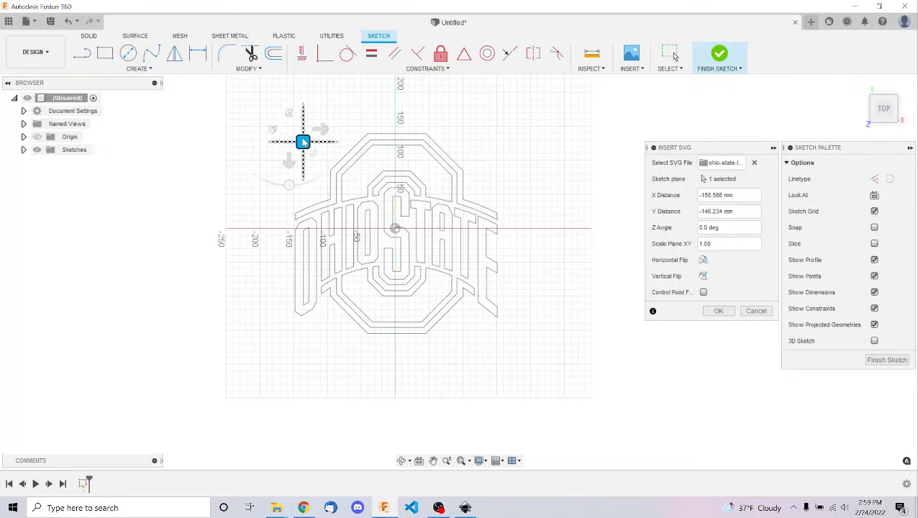
pyautogui.click(719, 311)
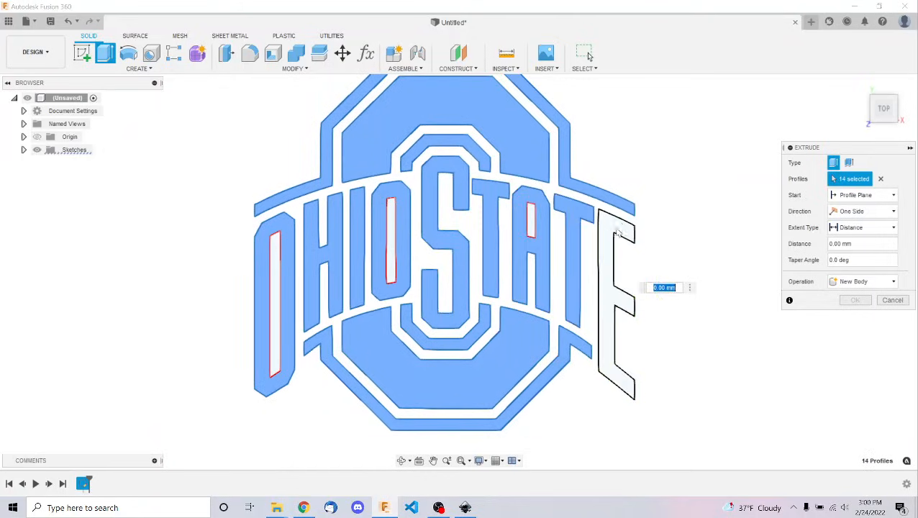
# - Extrude all logo profiles, including the E outline, 5 mm as new bodies
pyautogui.click(463, 363)
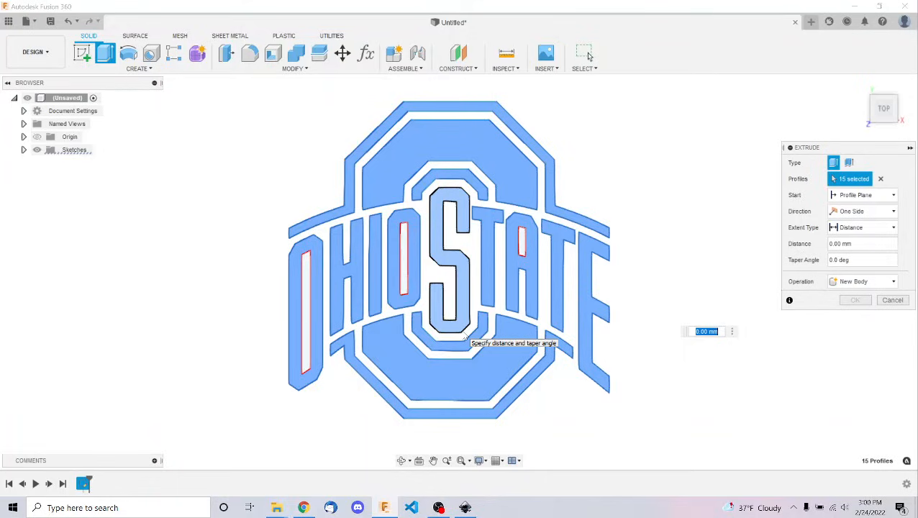
pyautogui.write('5')
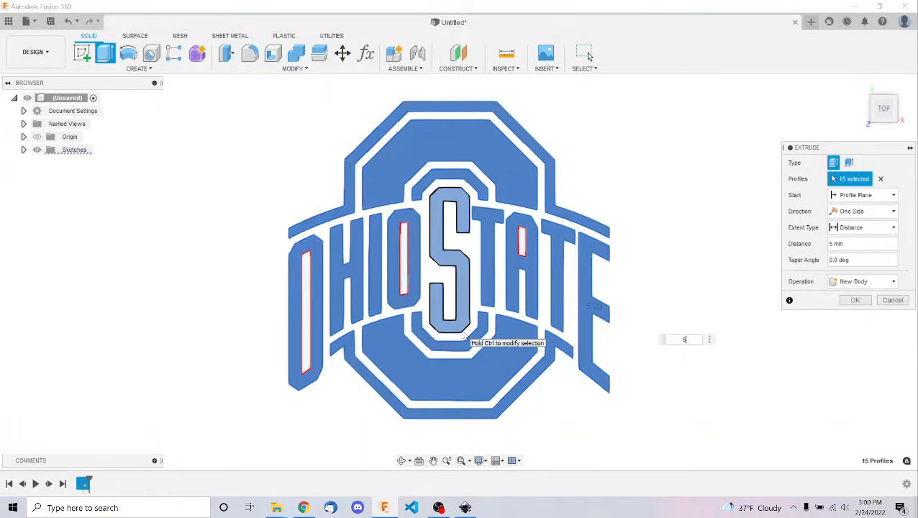
pyautogui.click(855, 300)
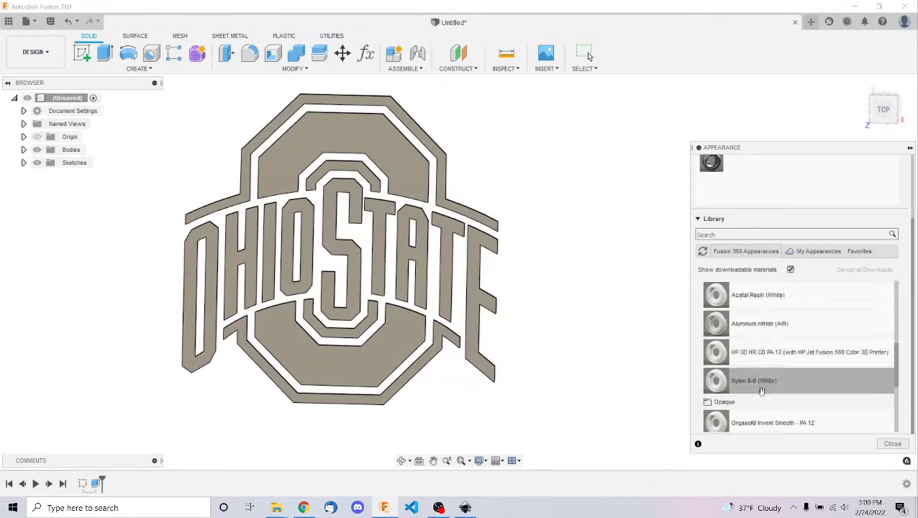
# - Apply Inland Filament Grey to the logo outlines and a red appearance to the block O
pyautogui.write('grey')
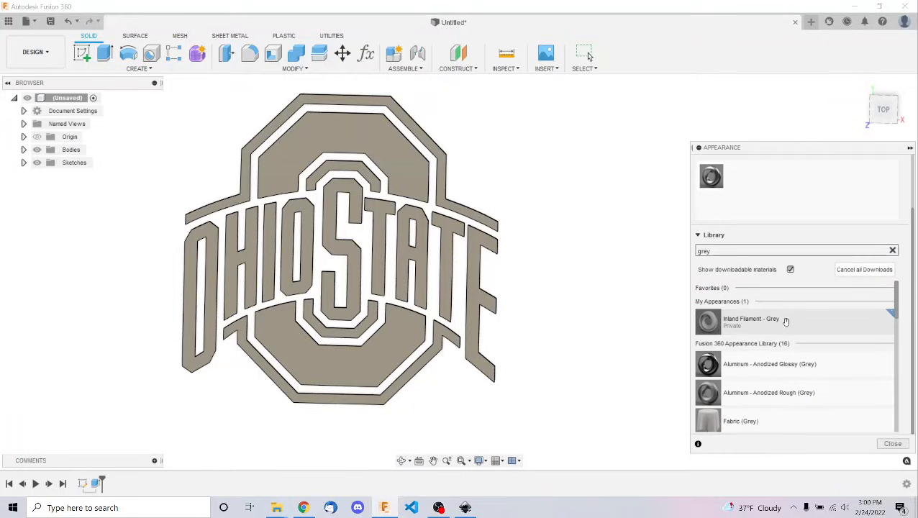
pyautogui.click(758, 323)
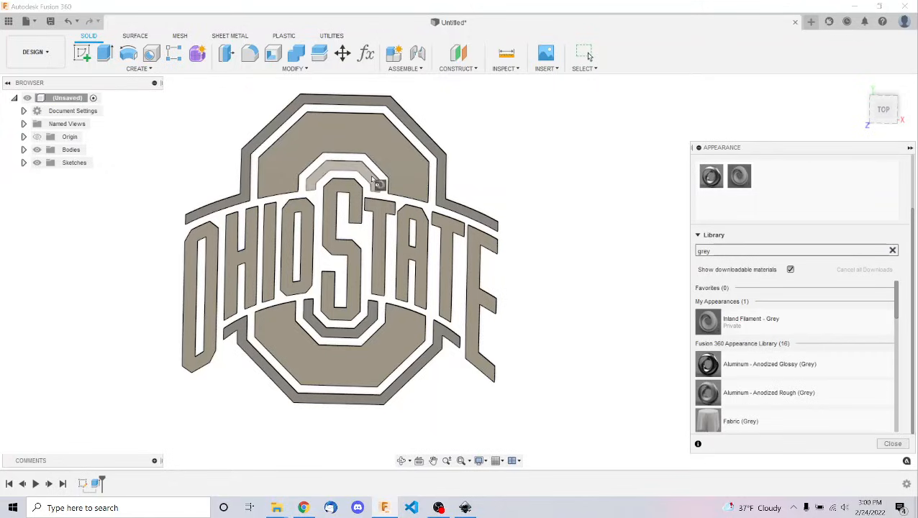
pyautogui.click(892, 443)
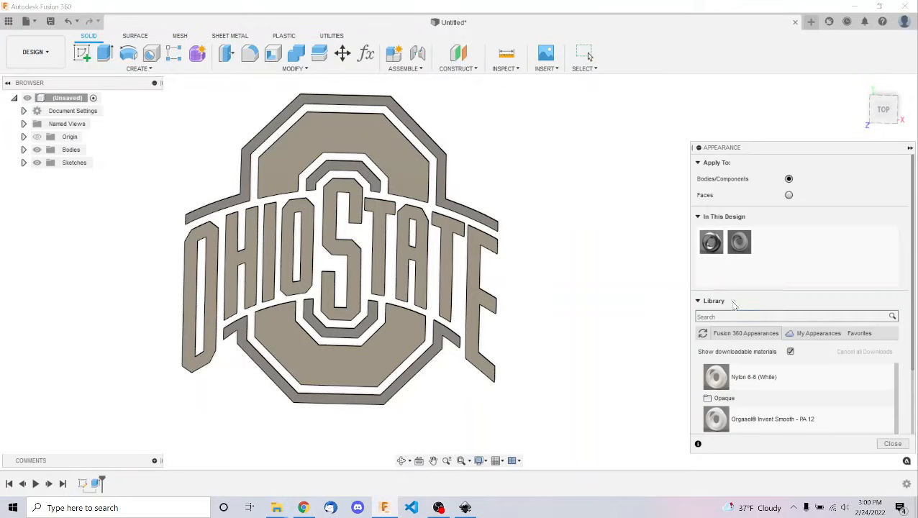
pyautogui.write('red')
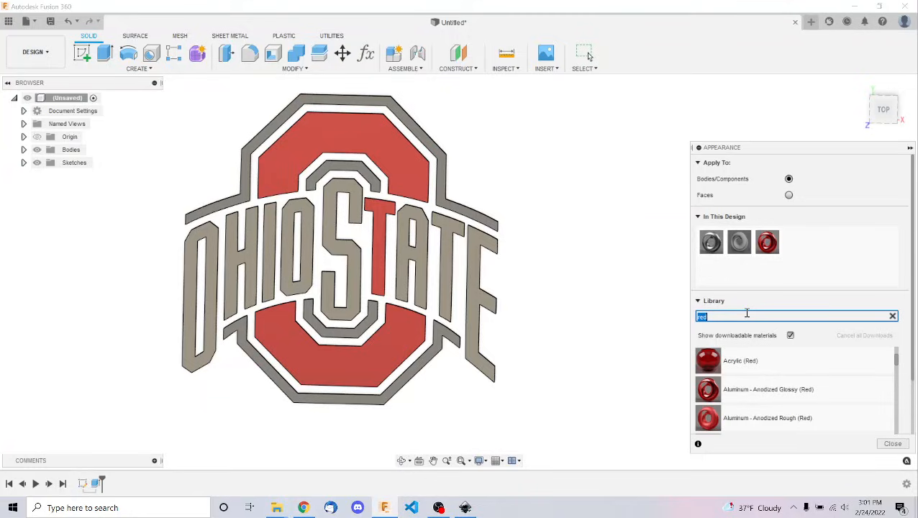
# - Apply the black filament appearance to the lettering, finishing with the last letter O
pyautogui.write('black')
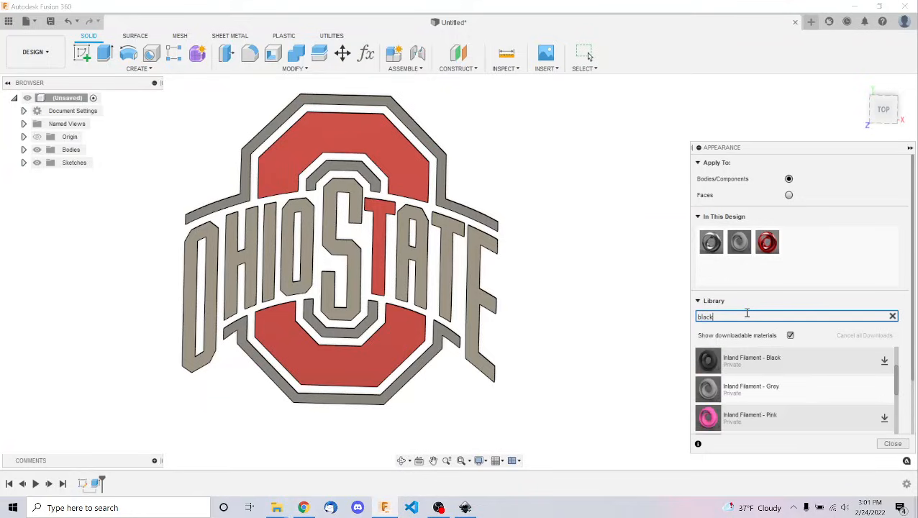
pyautogui.click(883, 361)
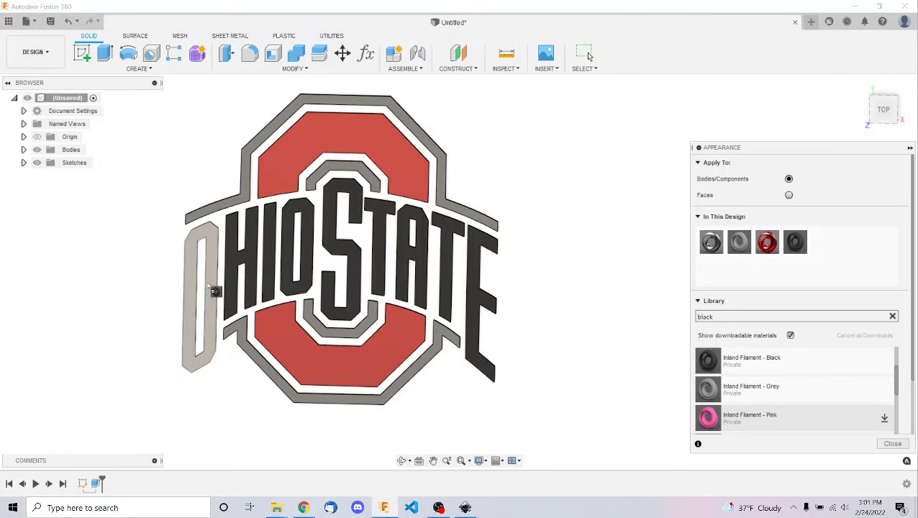
pyautogui.click(892, 443)
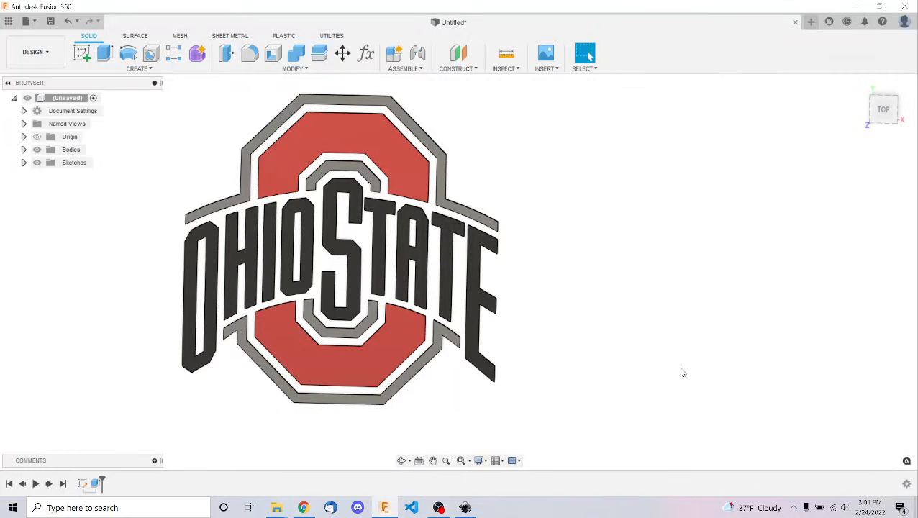